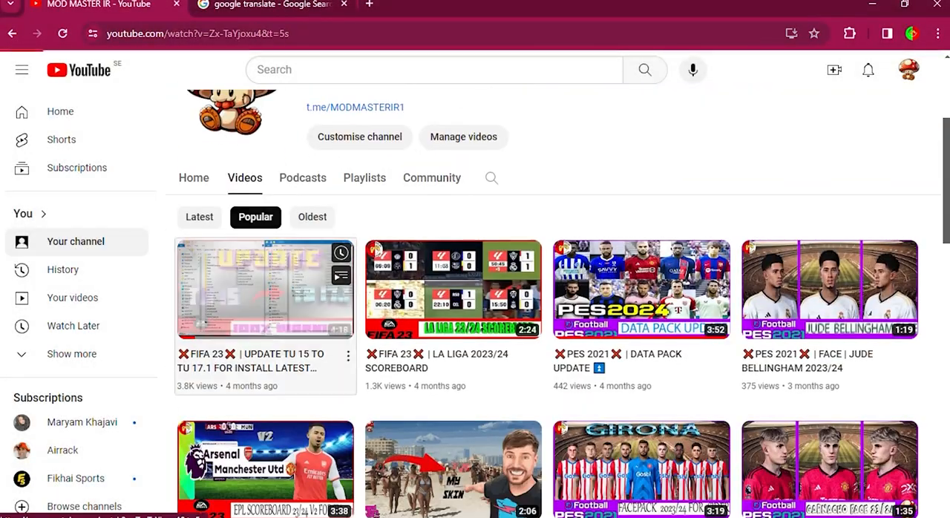
# Switch from the YouTube channel page to the fifa folder on games setup (E:)
pyautogui.click(265, 289)
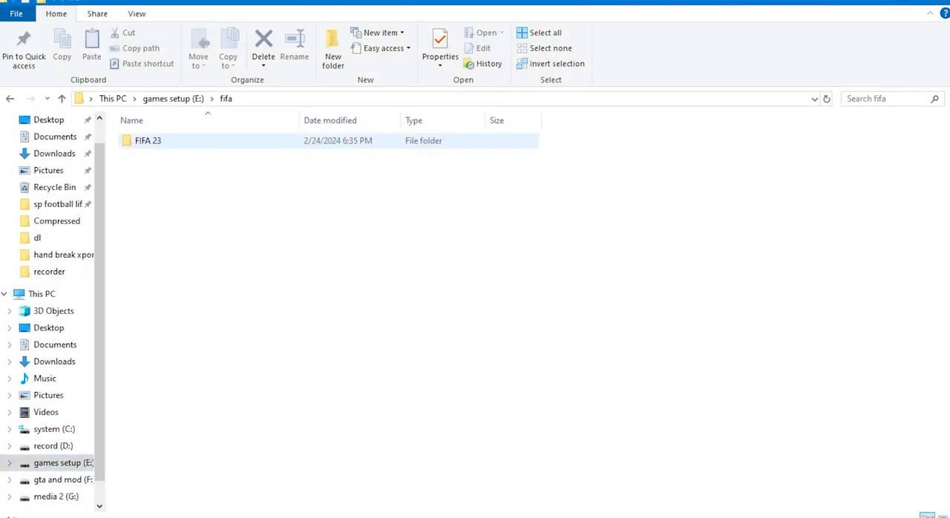
# Delete the FIFA 23 folder from Documents
pyautogui.click(294, 44)
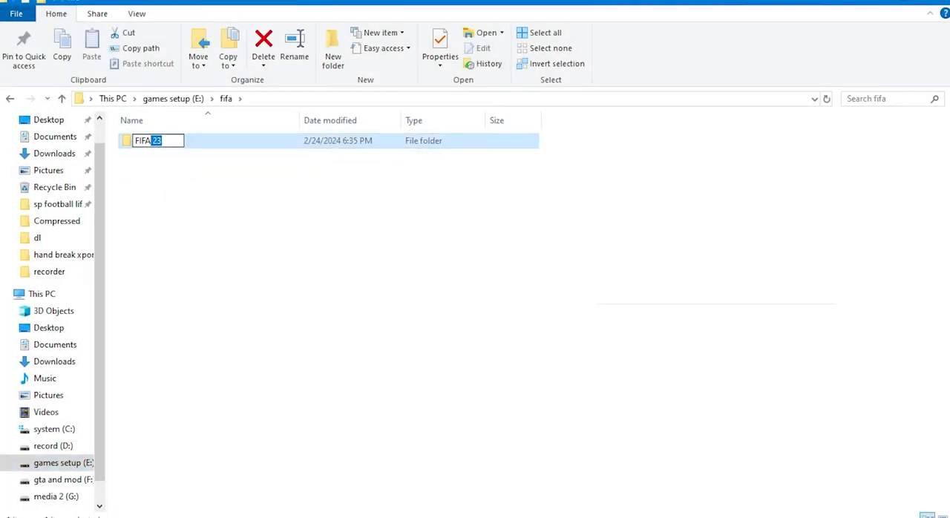
pyautogui.click(55, 310)
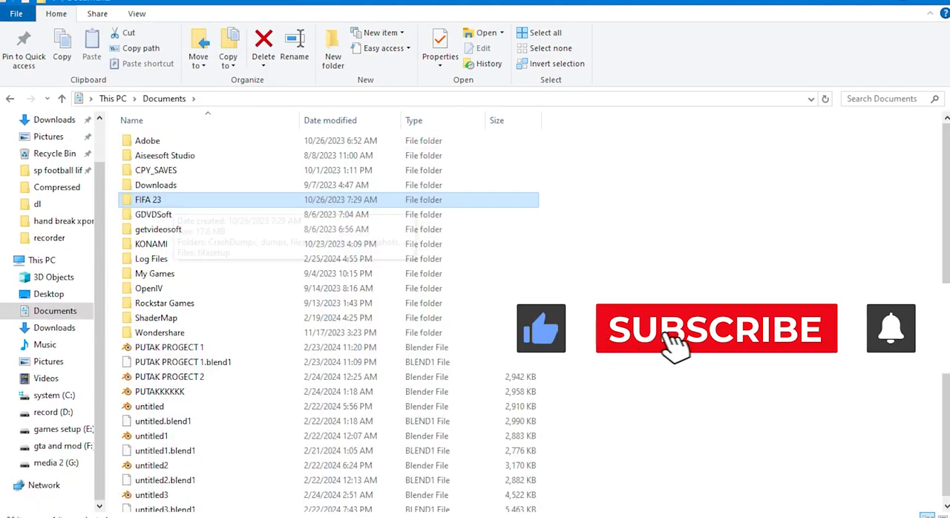
pyautogui.rightClick(148, 199)
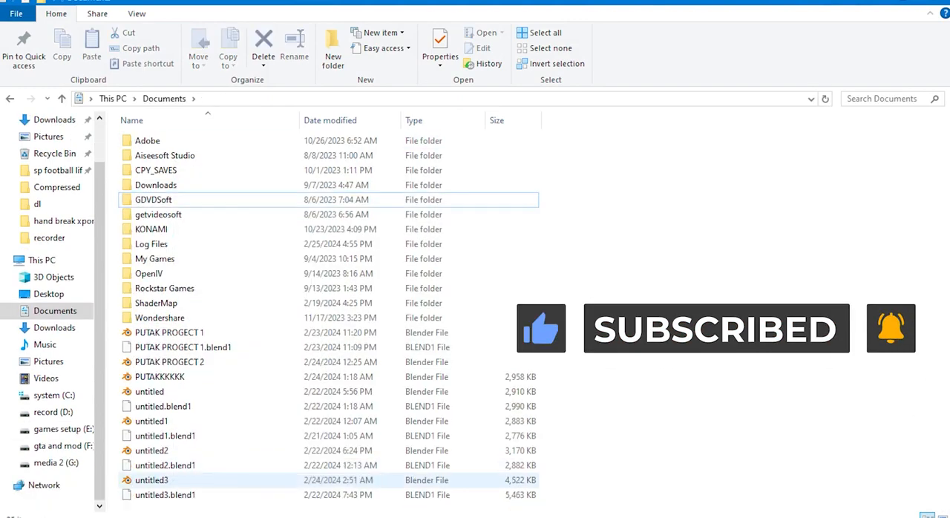
# Delete FIFA 23 Live Editor from drive C and go to the gta and mod (F:) drive
pyautogui.click(53, 457)
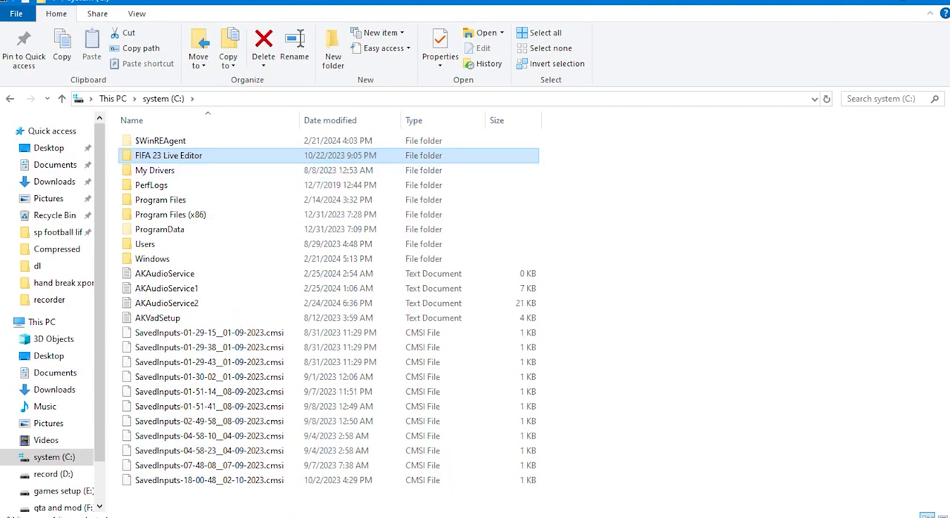
pyautogui.rightClick(169, 154)
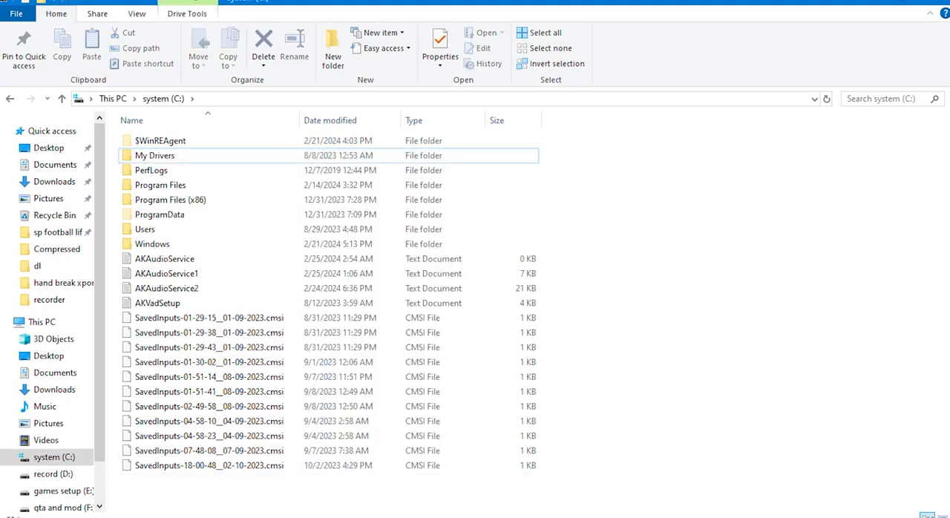
pyautogui.click(62, 446)
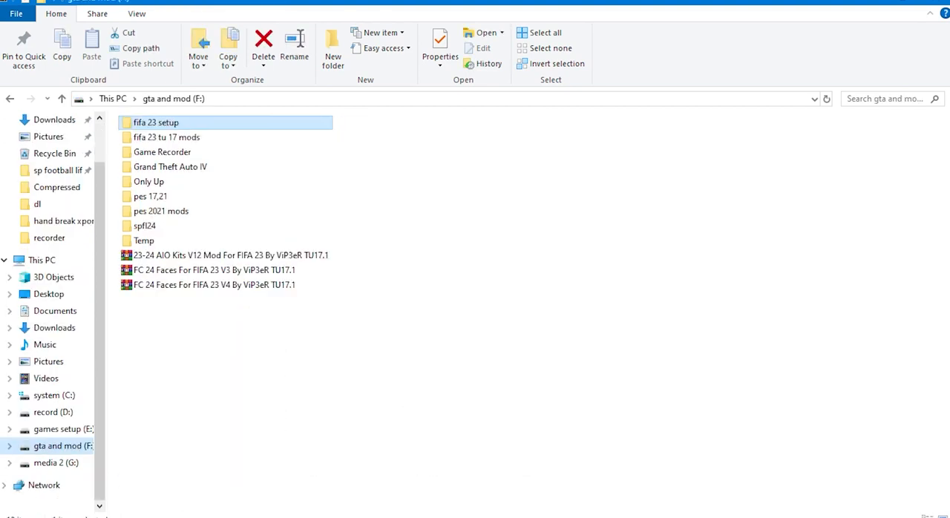
# Run the FIFA 23 setup, accept the E:\FIFA 23 destination and install the chosen components
pyautogui.doubleClick(156, 122)
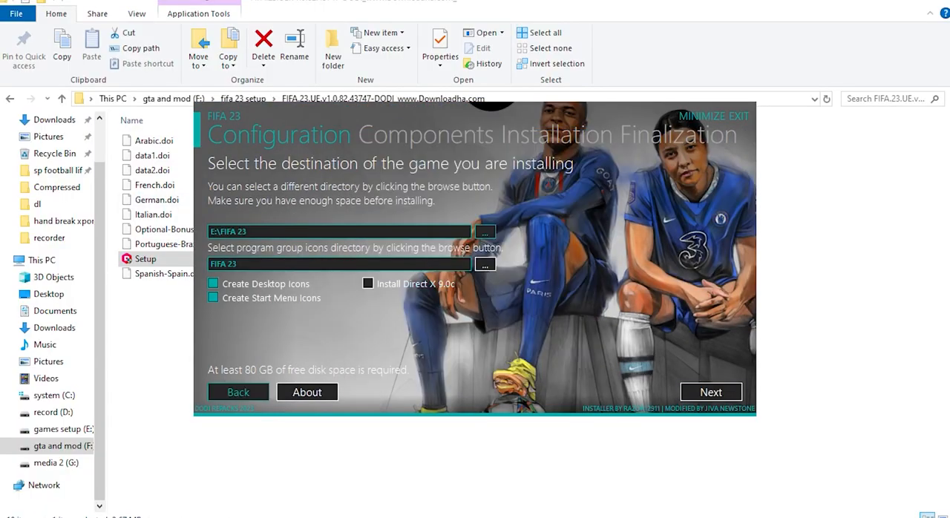
pyautogui.click(710, 392)
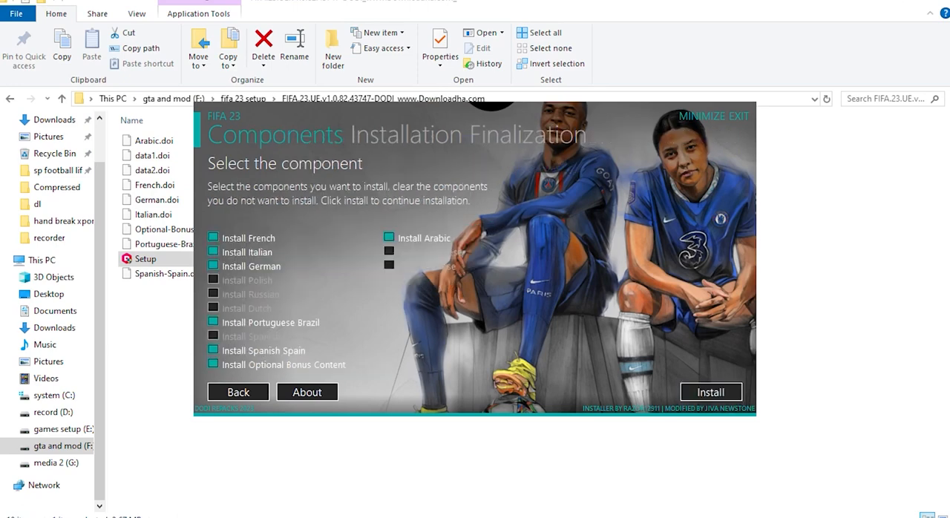
pyautogui.click(710, 392)
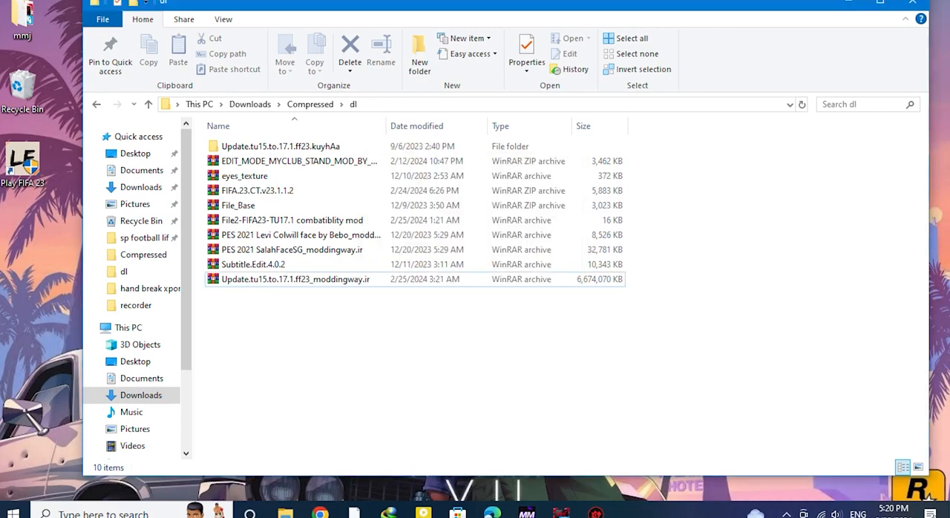
# Run the Update.tu15.to.17.1 setup and install it into the FIFA 23 game path
pyautogui.click(291, 220)
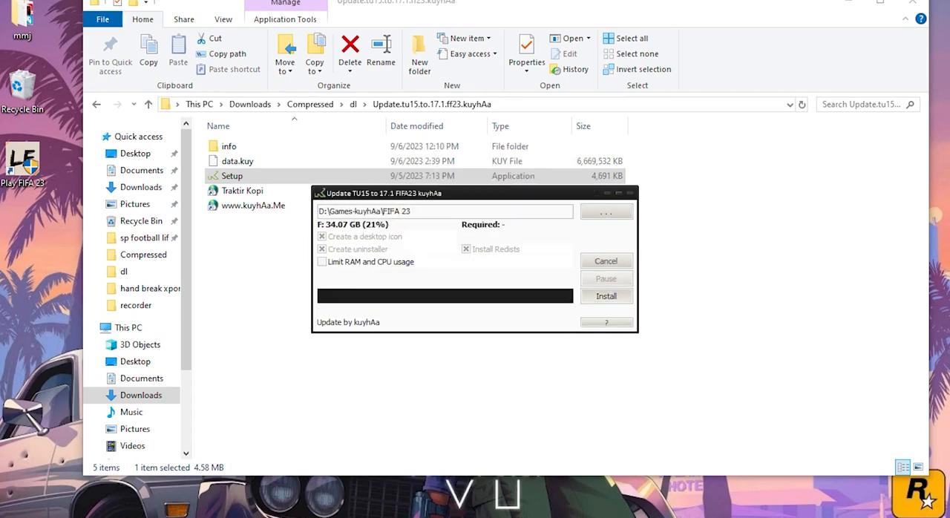
pyautogui.click(606, 297)
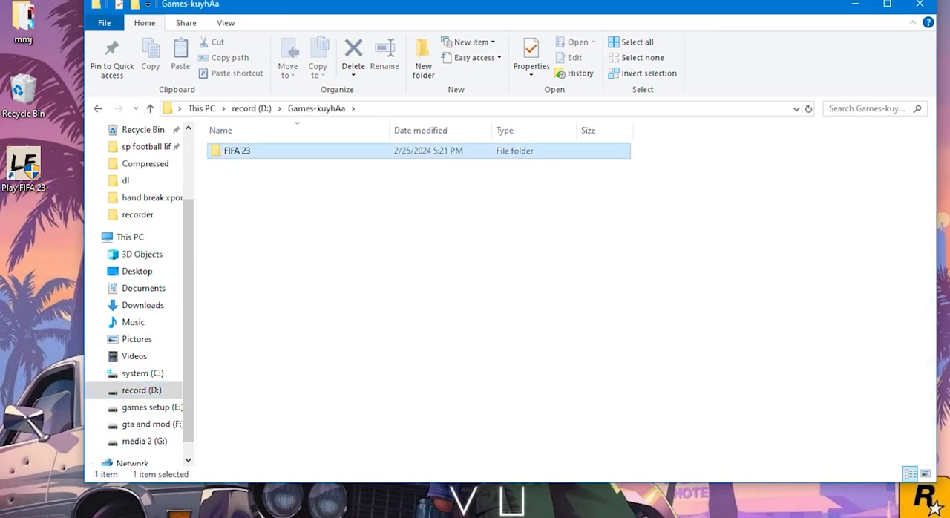
# Go into the FIFA 23 folder in Games-kuyhAa and launch the Live Editor
pyautogui.doubleClick(238, 149)
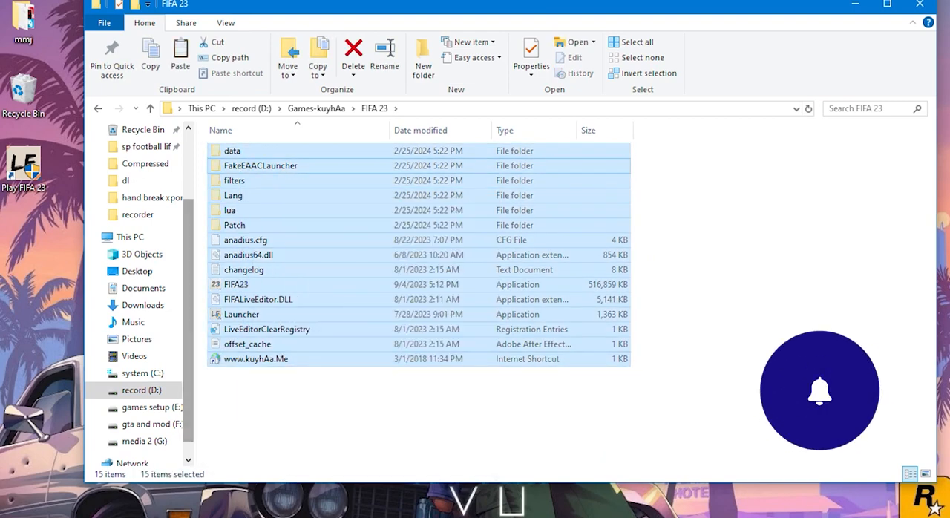
pyautogui.click(151, 406)
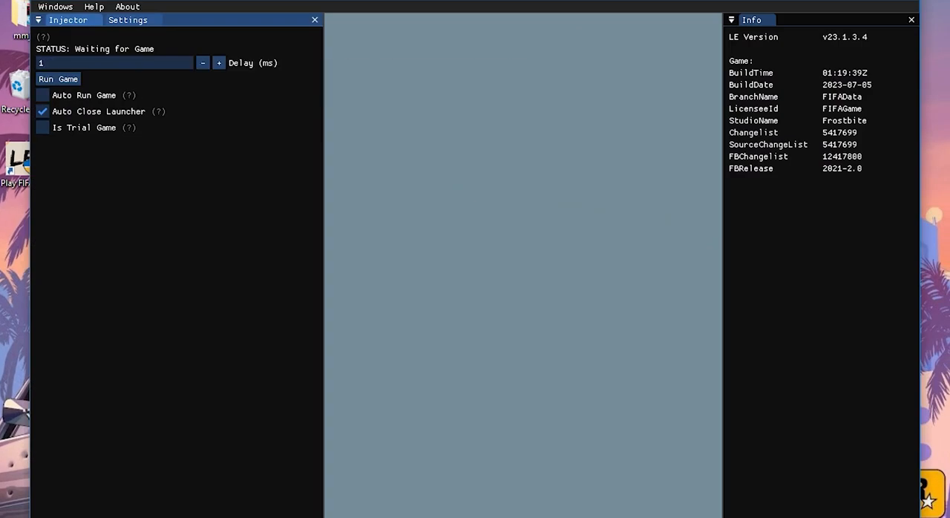
# Close the Live Editor injector and open C:\FIFA 23 Live Editor\mods containing the root folder
pyautogui.click(57, 79)
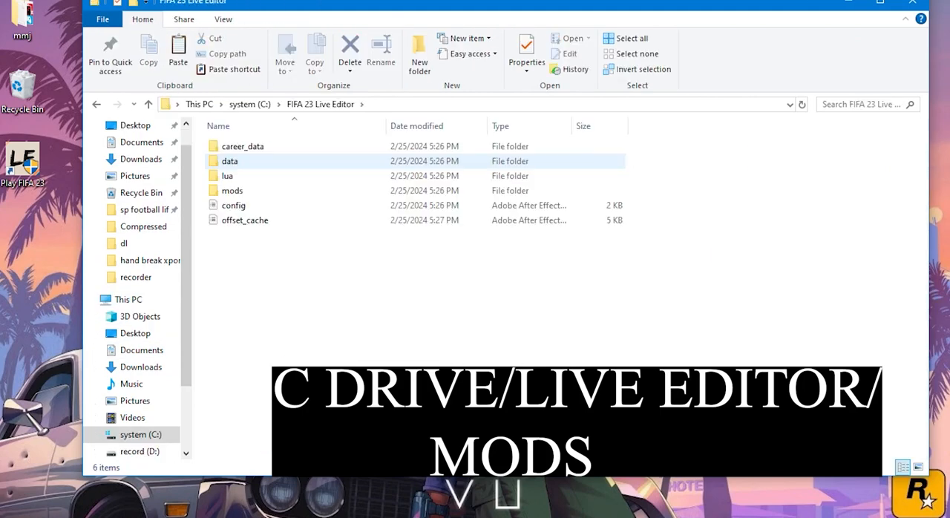
pyautogui.doubleClick(232, 190)
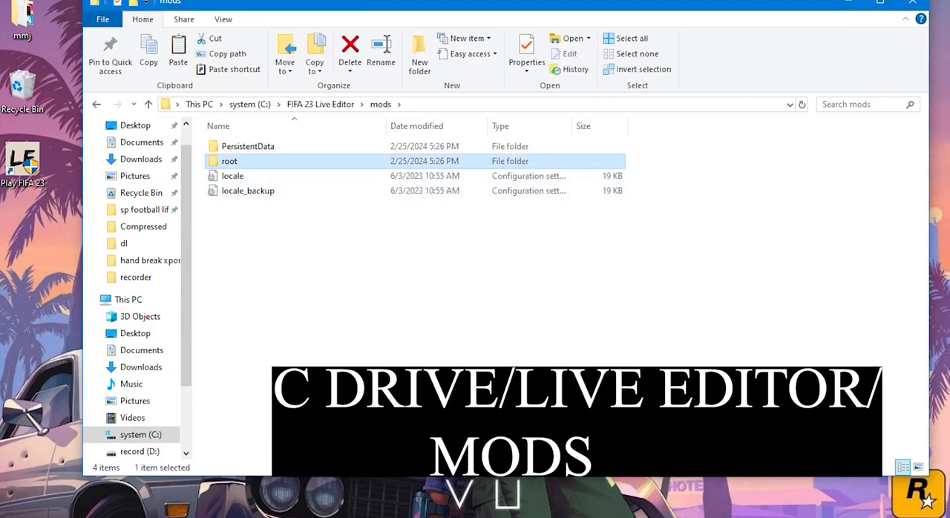